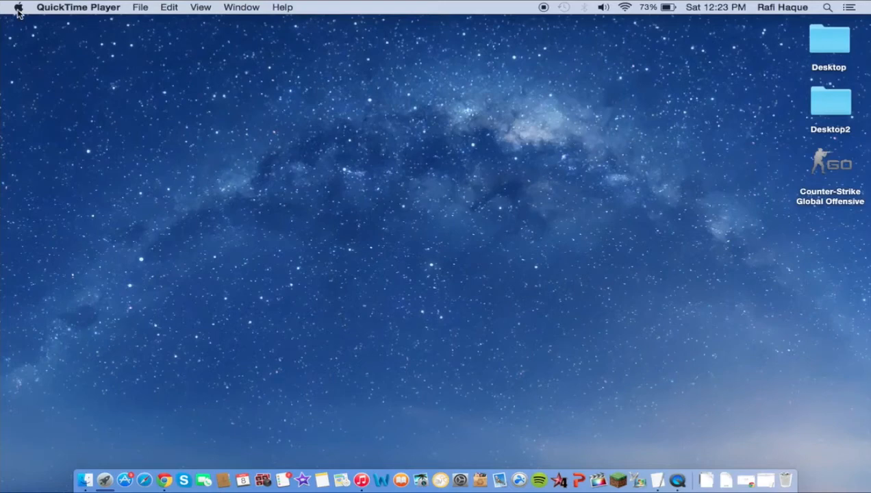
mouse_move(236, 145)
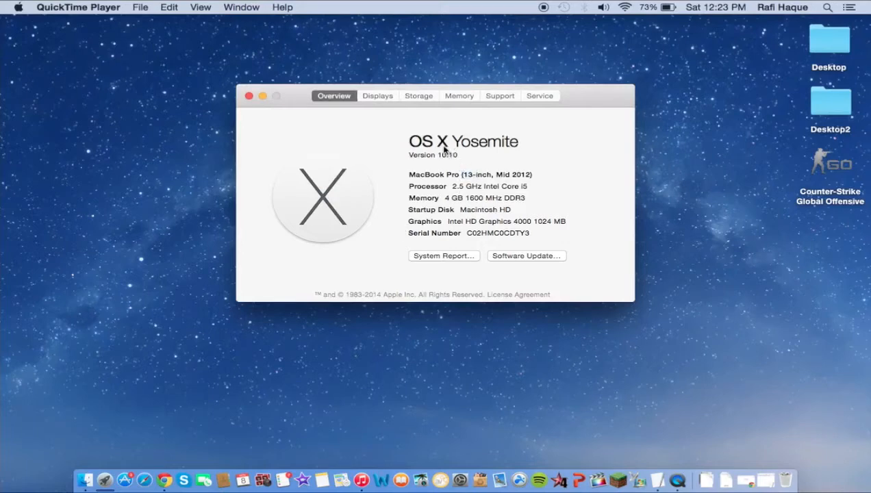
mouse_move(377, 235)
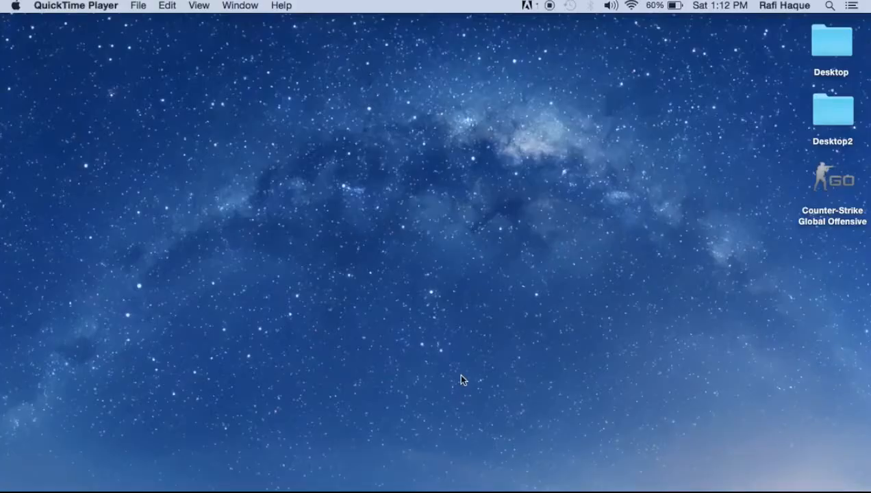
Step: Launch QuickTime Player via a Spotlight search
click(831, 8)
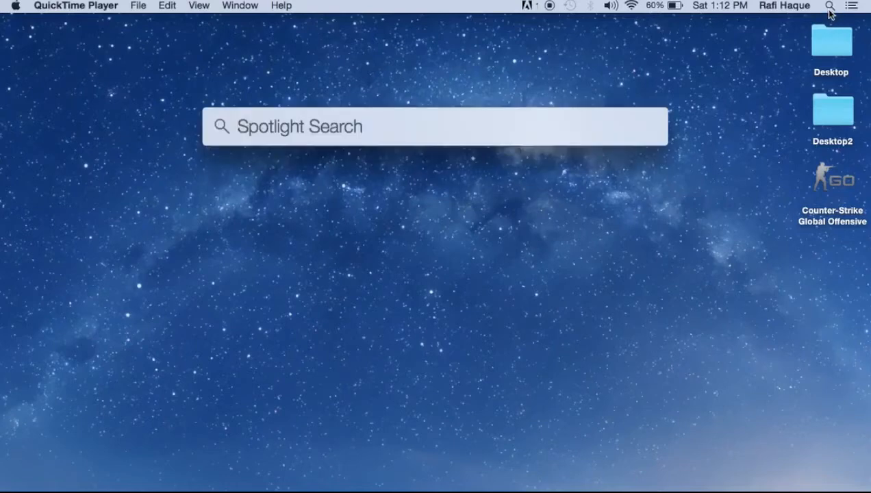
text(quickTime Player)
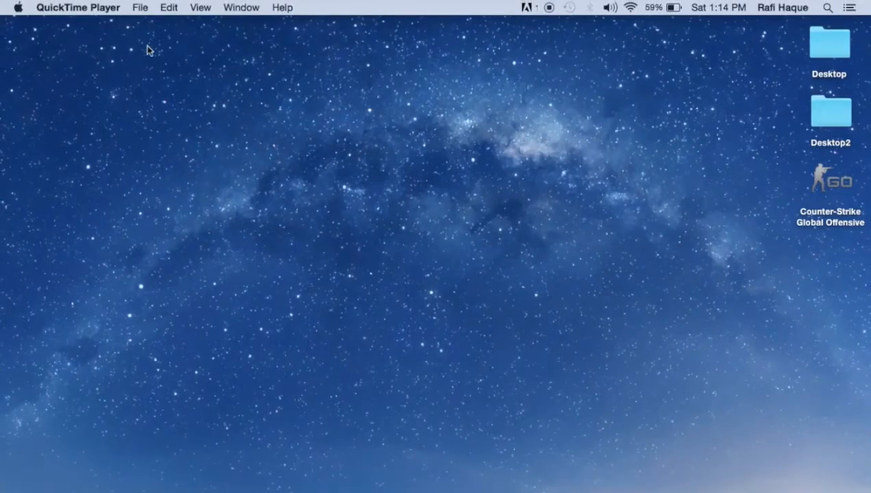
Step: Start a New Movie Recording showing the iPod touch screen and reveal its source options
click(142, 6)
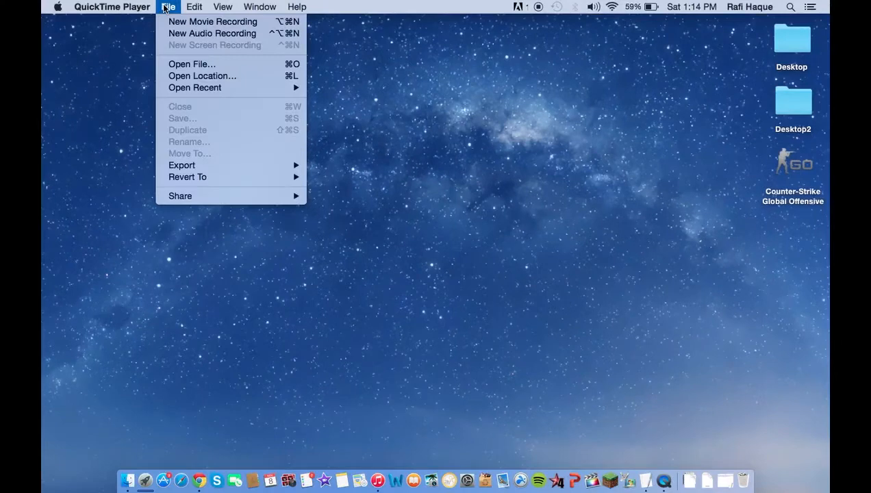
click(211, 22)
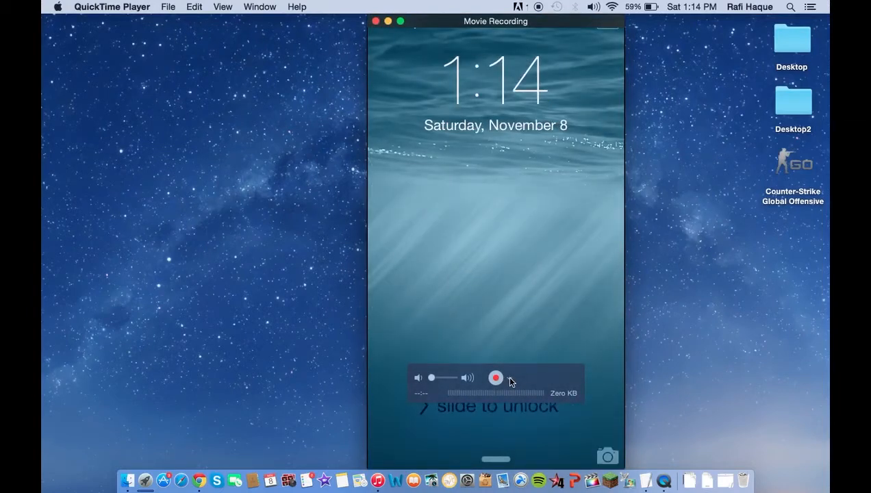
click(515, 380)
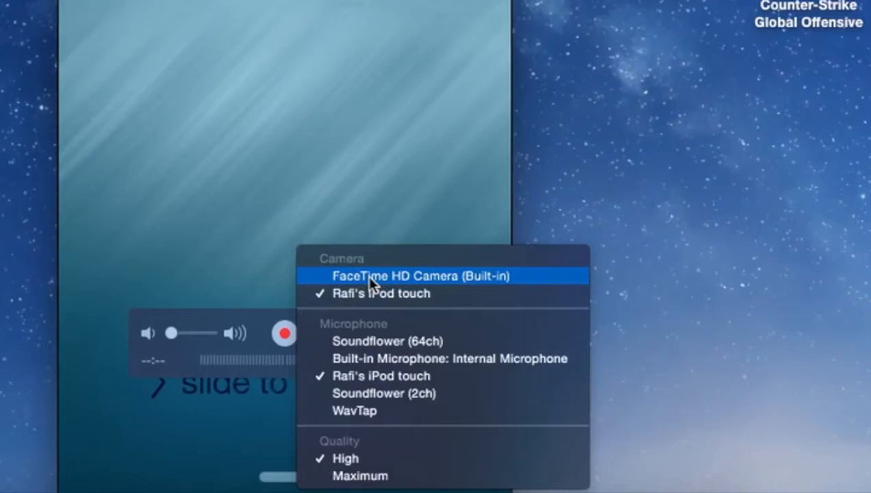
mouse_move(373, 328)
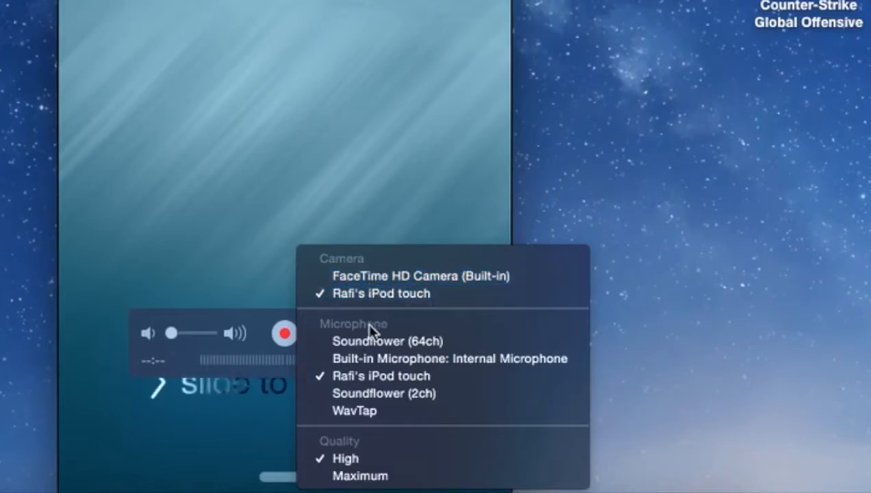
mouse_move(362, 358)
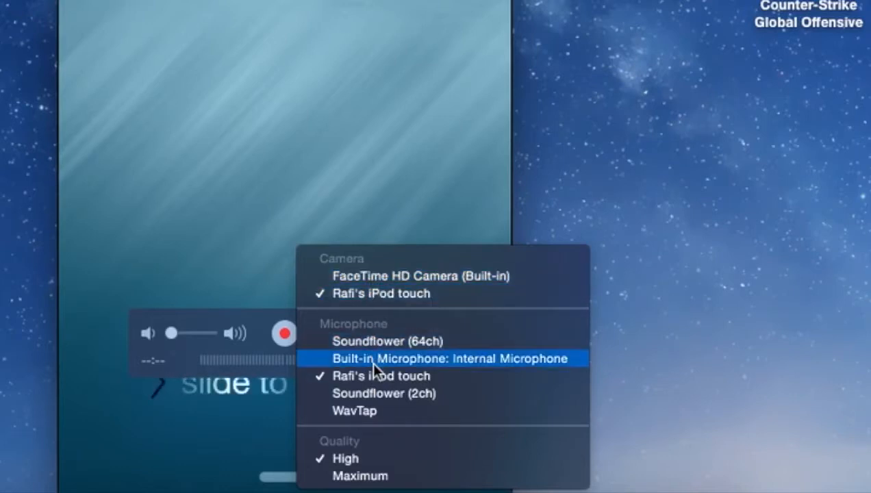
mouse_move(350, 446)
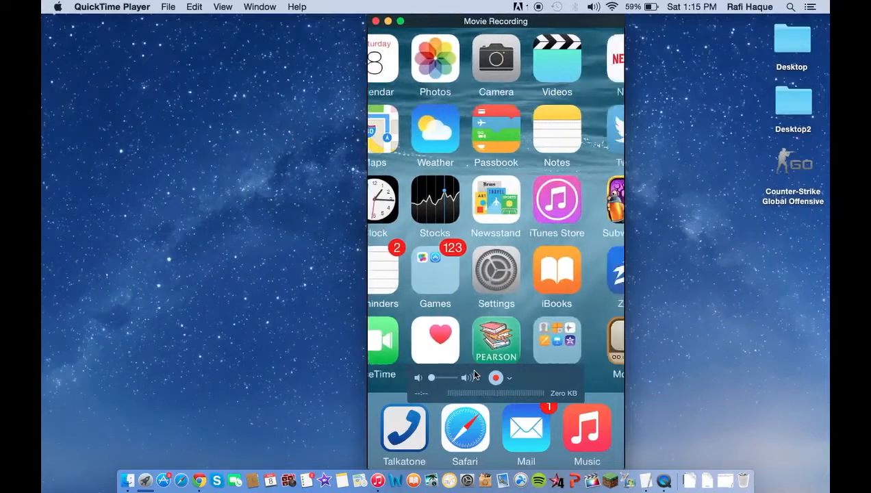
Step: Swipe across the iPod home screens to reach and launch The Impossible Game Lite
scroll(left, 3)
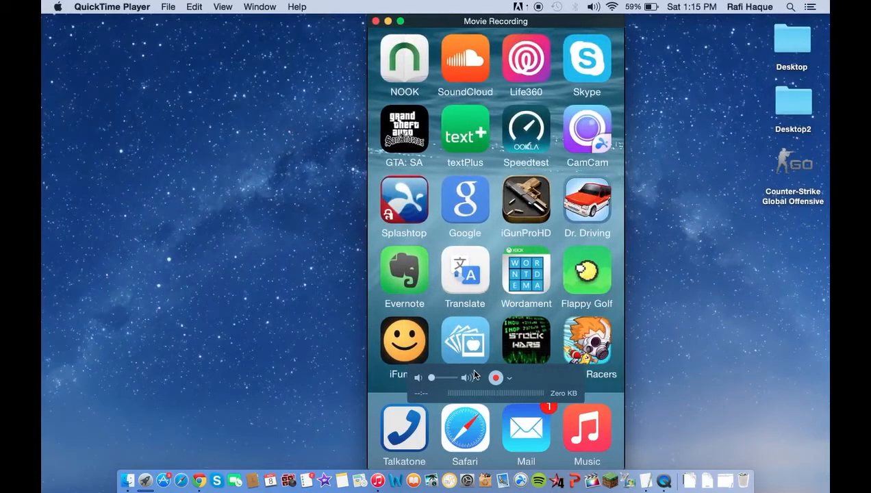
scroll(left, 3)
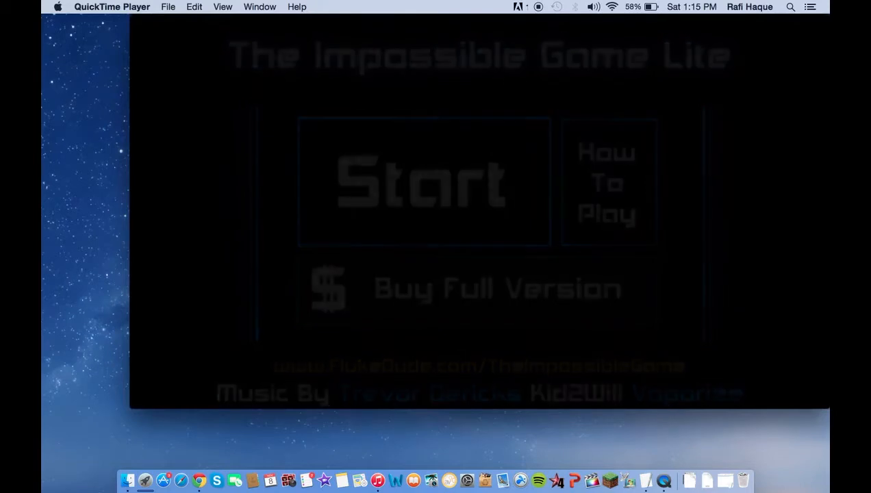
Step: Begin recording the iPod screen as The Impossible Game is played
click(425, 180)
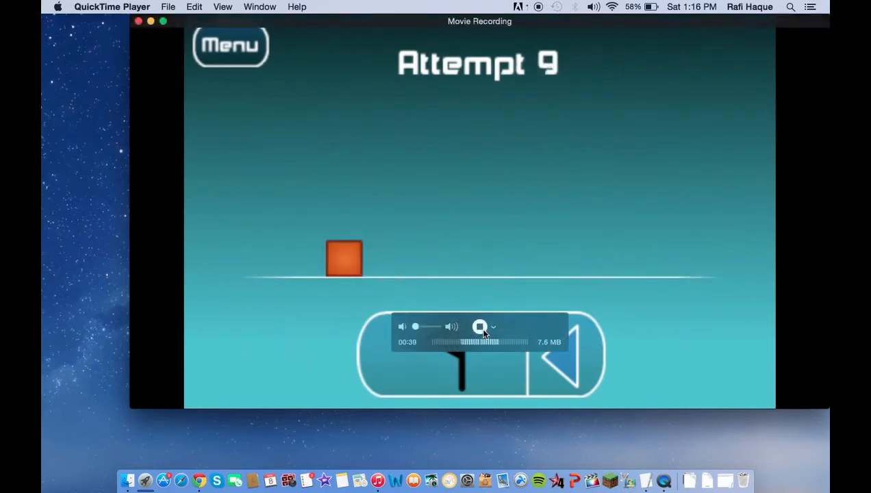
Step: Stop recording and export the clip at 720p as 'record' to the Movies folder
click(480, 326)
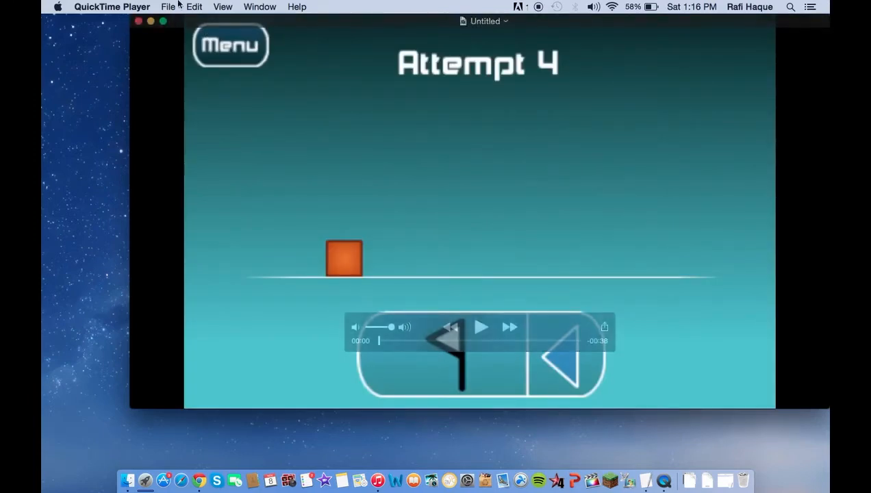
click(167, 6)
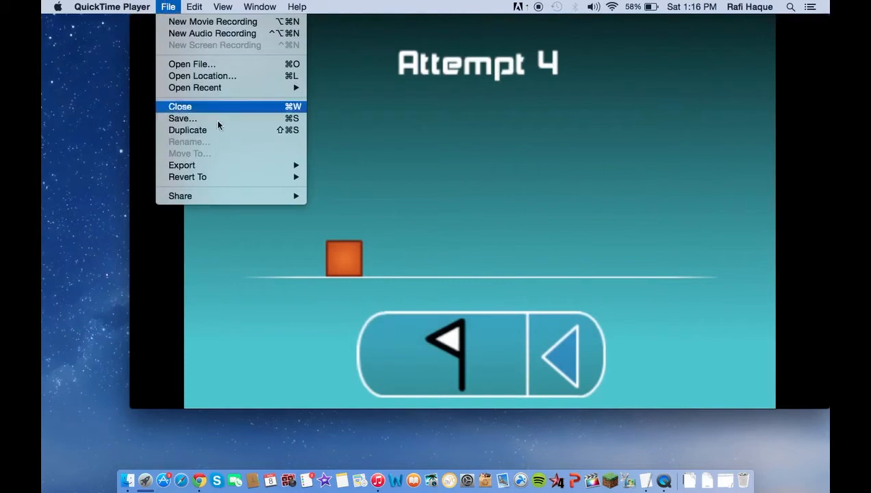
mouse_move(180, 165)
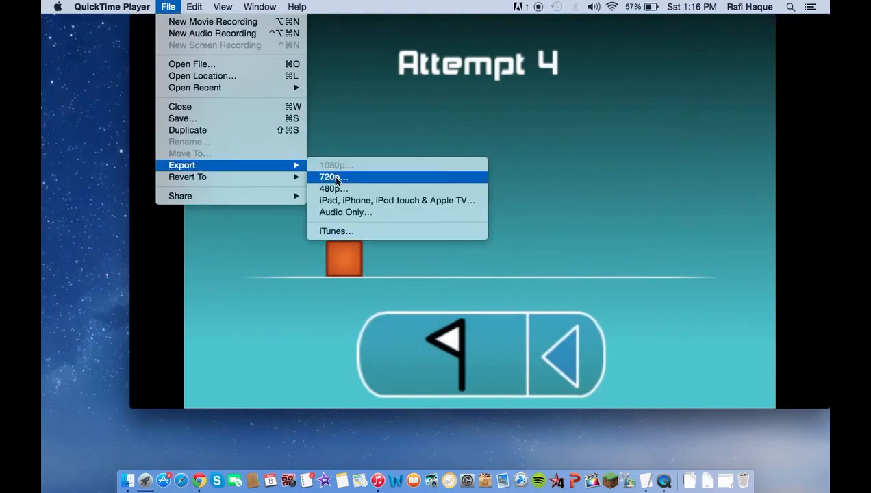
click(334, 177)
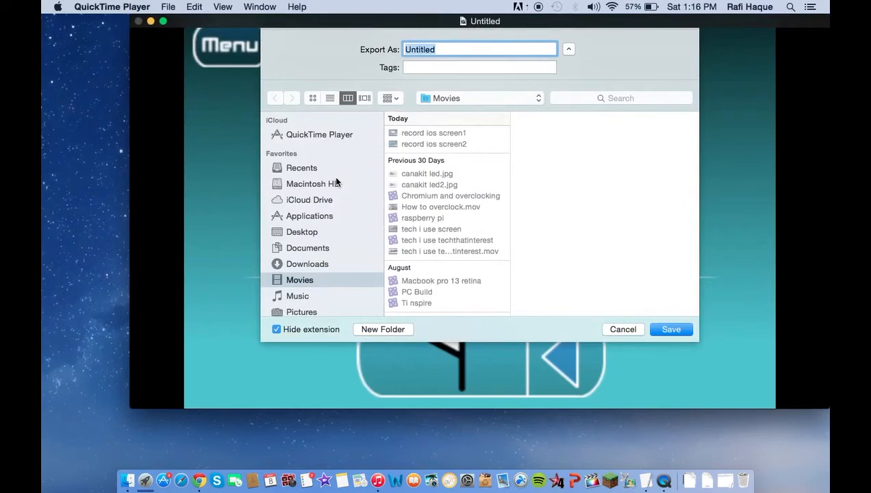
text(record)
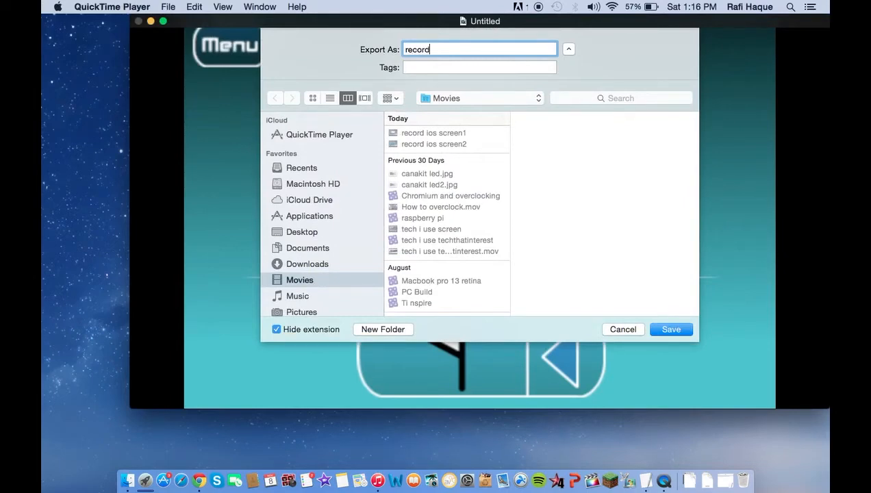
click(671, 329)
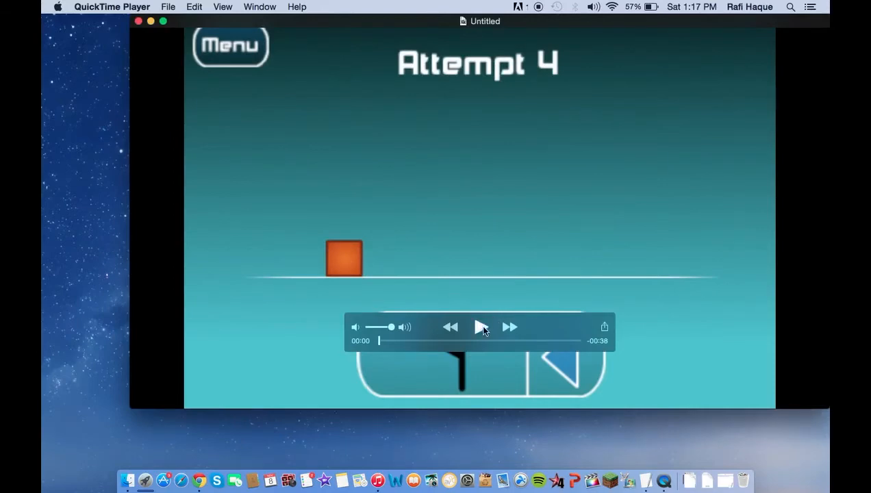
Step: Play back the recorded gameplay movie
click(480, 327)
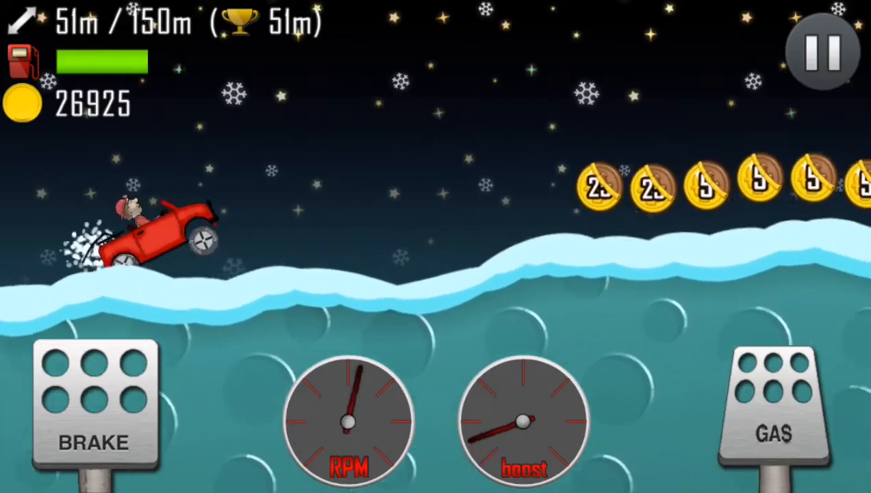
Step: Watch the full-screen playback of the snowy hill-climbing iPod game footage
click(770, 408)
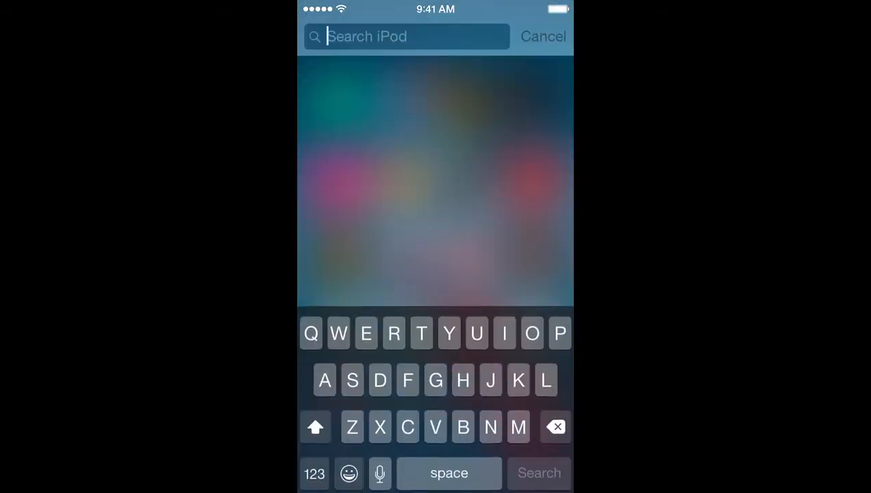
Step: Continue playback as the iPod search is cancelled and home screens are paged to the last
click(542, 35)
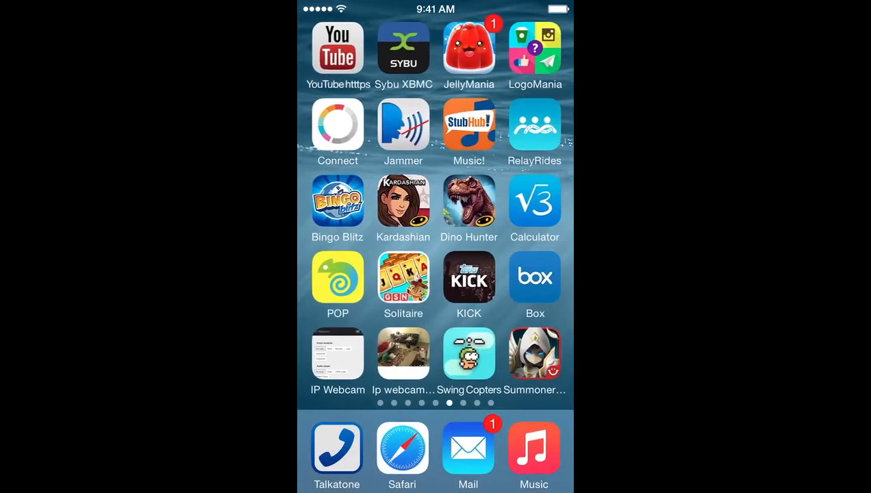
scroll(left, 3)
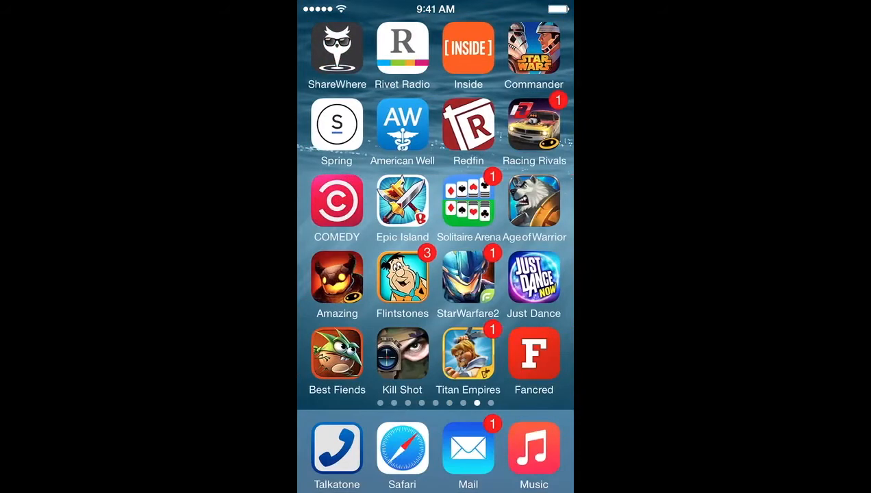
scroll(left, 3)
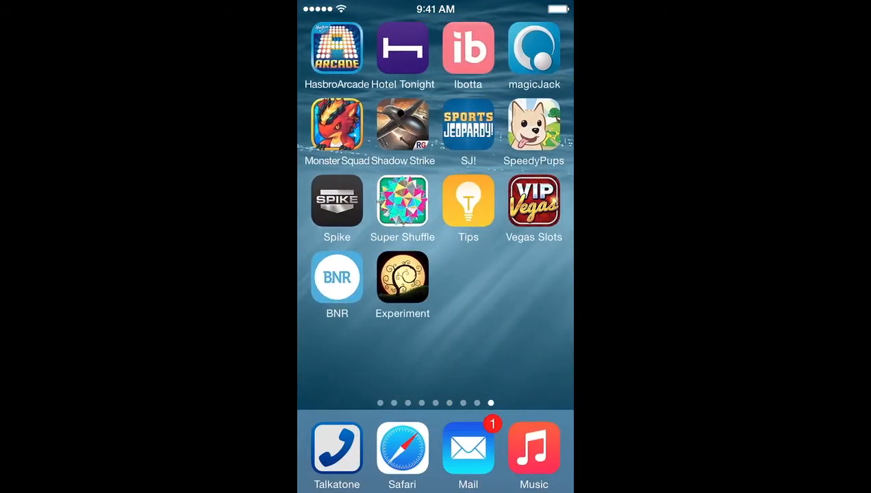